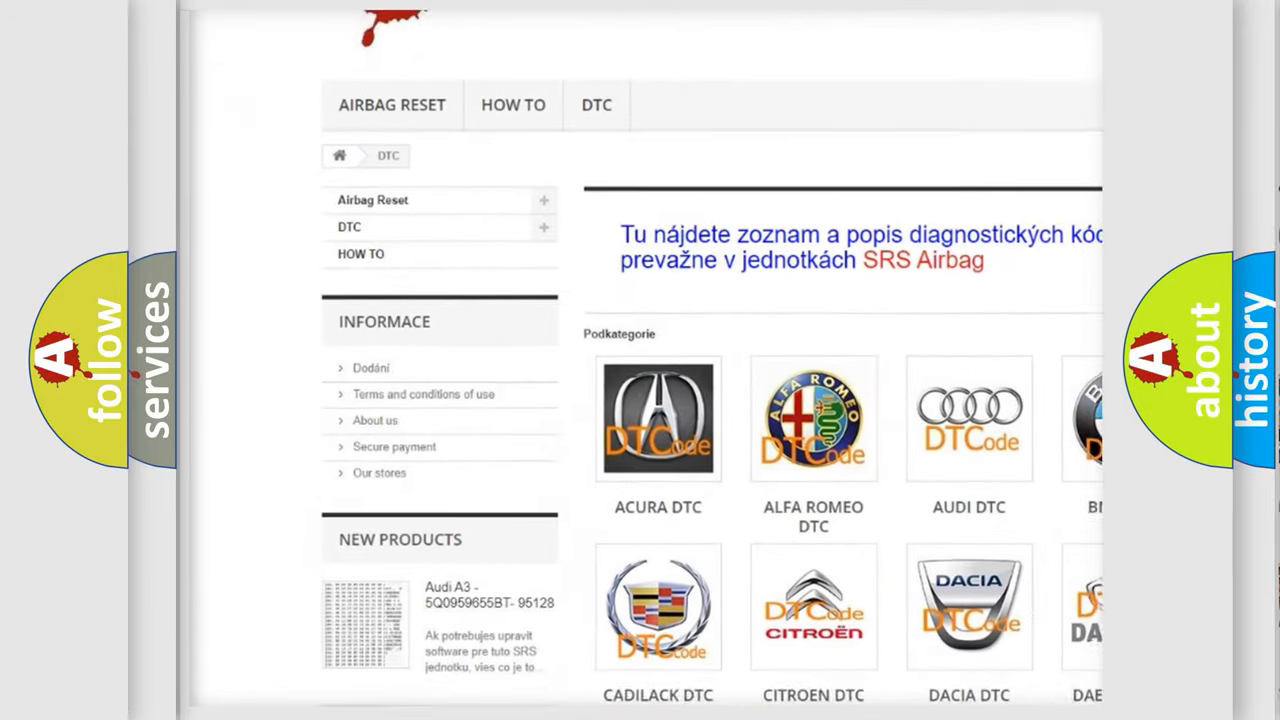
{"action": "scroll", "scroll_direction": "down", "scroll_amount": 3}
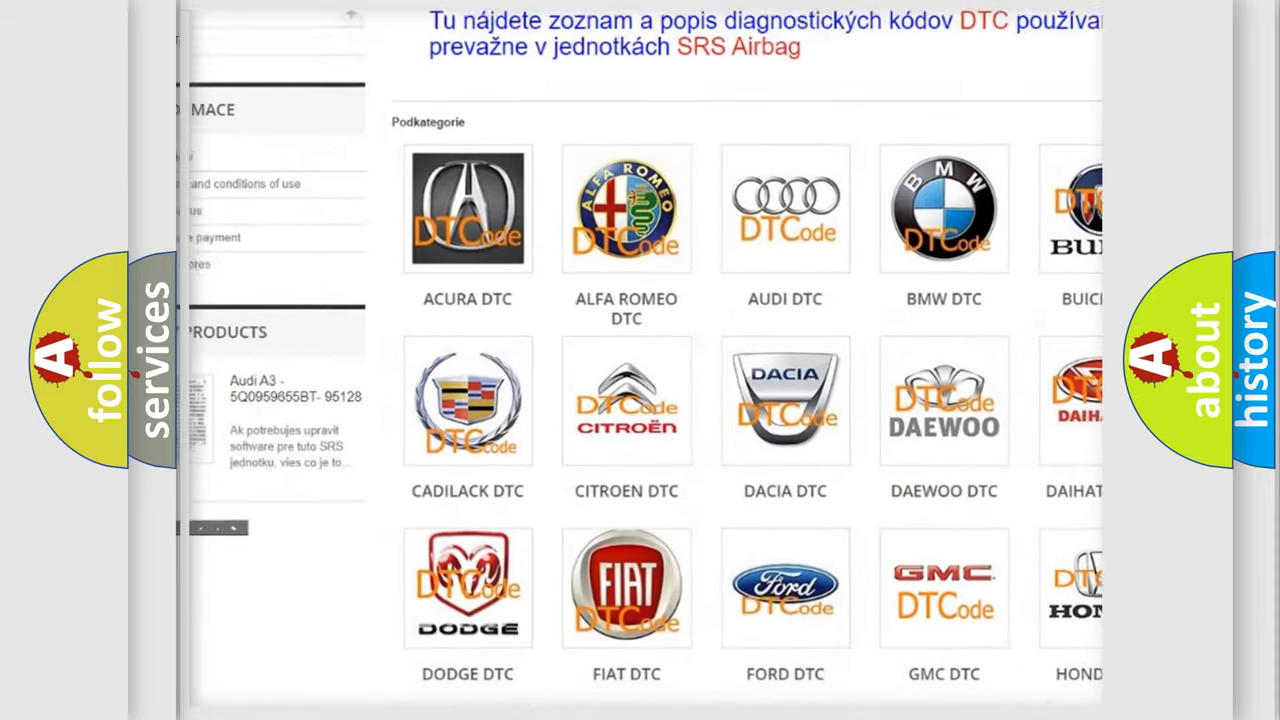
{"action": "scroll", "scroll_direction": "down", "scroll_amount": 3}
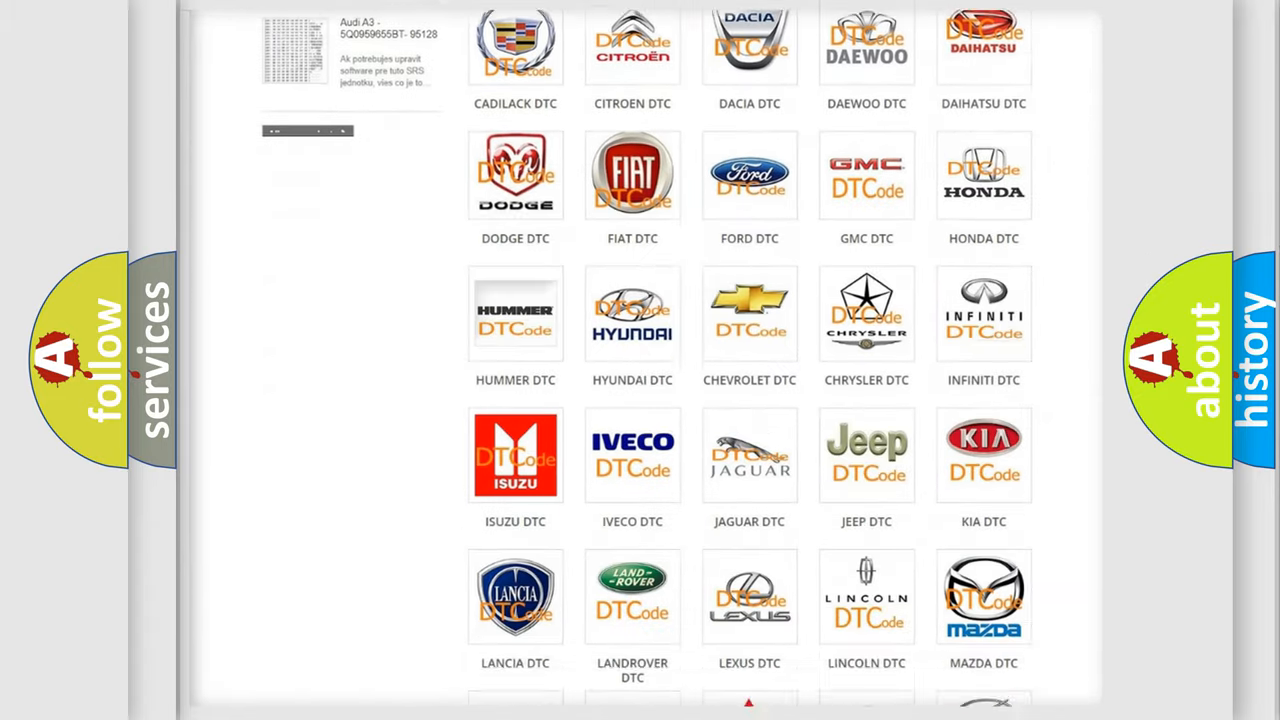
{"action": "scroll", "scroll_direction": "down", "scroll_amount": 3}
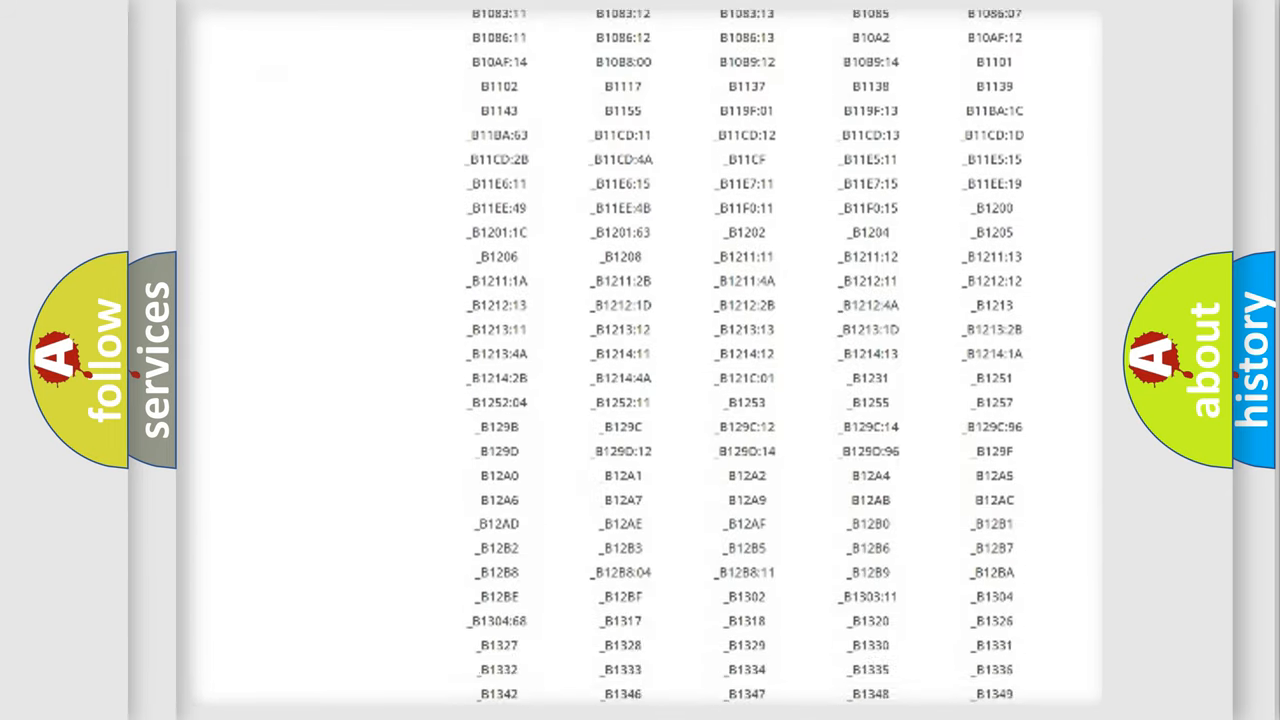
{"action": "scroll", "scroll_direction": "down", "scroll_amount": 3}
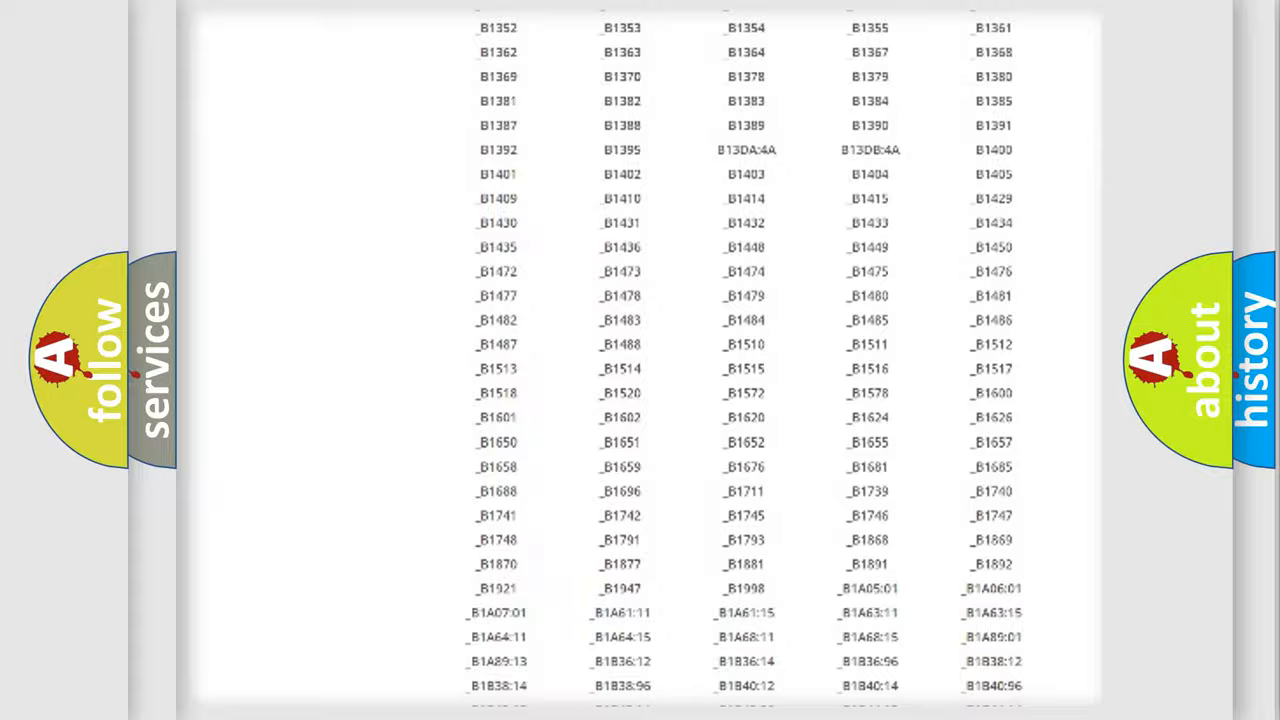